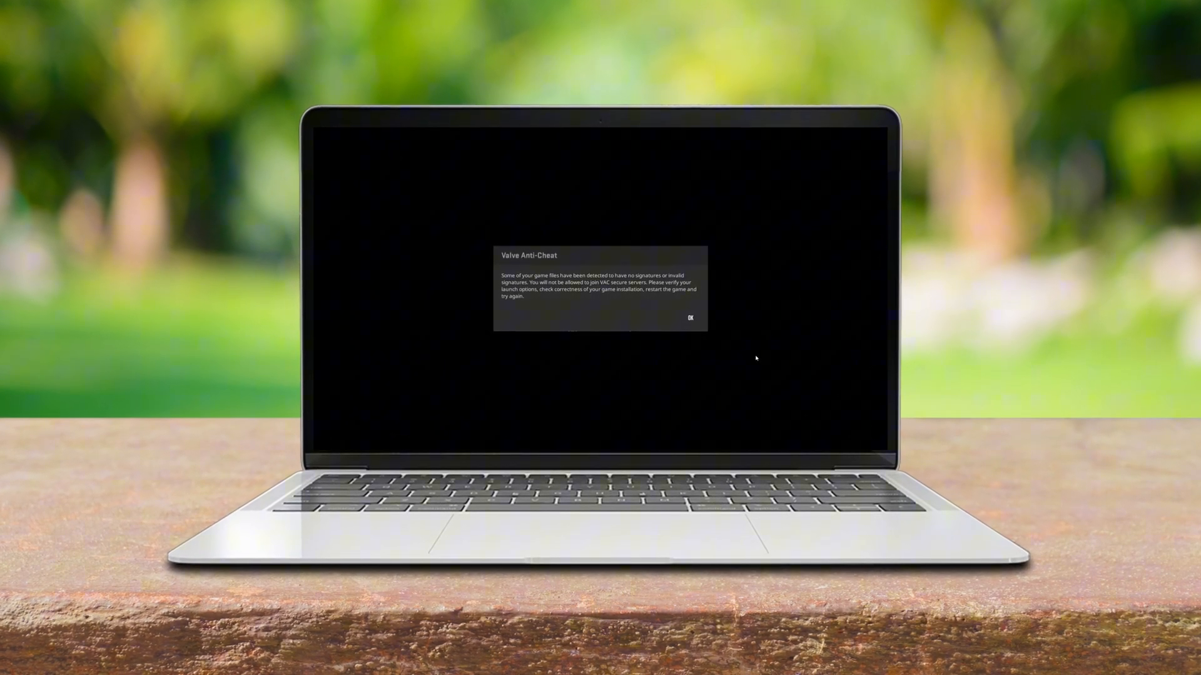
Step: Dismiss the Valve Anti-Cheat invalid game file signatures warning
click(688, 316)
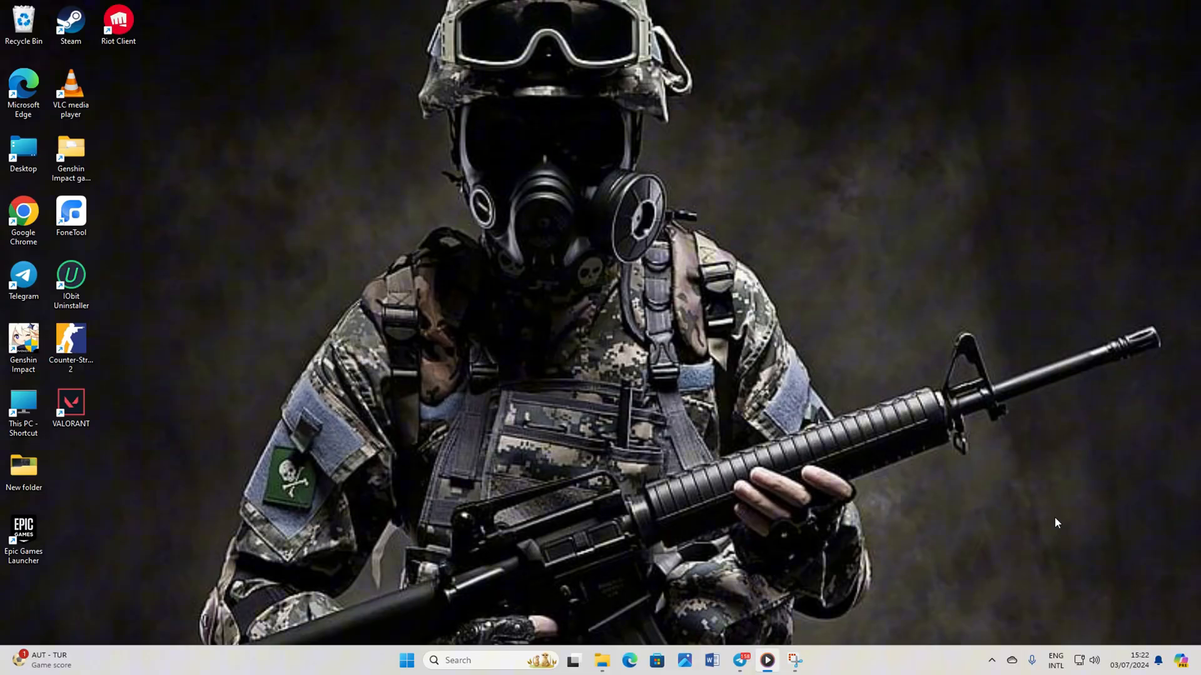
mouse_move(573, 661)
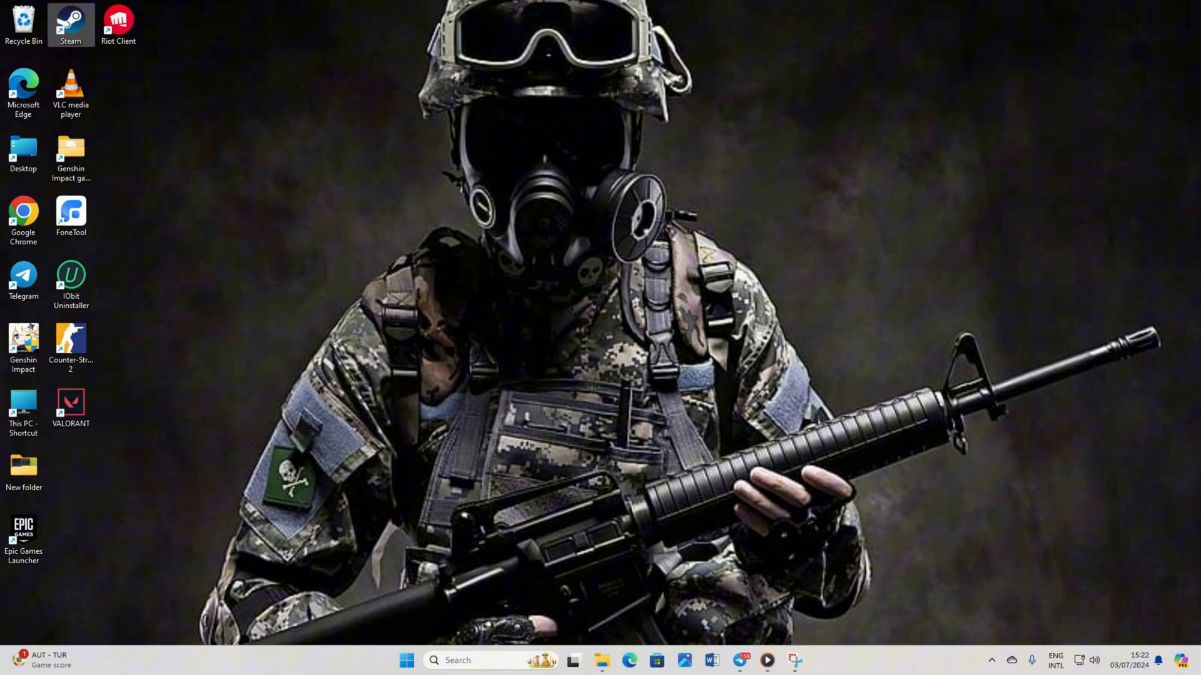
Step: Browse Counter-Strike 2's local files from its Manage menu in the Steam library
click(258, 52)
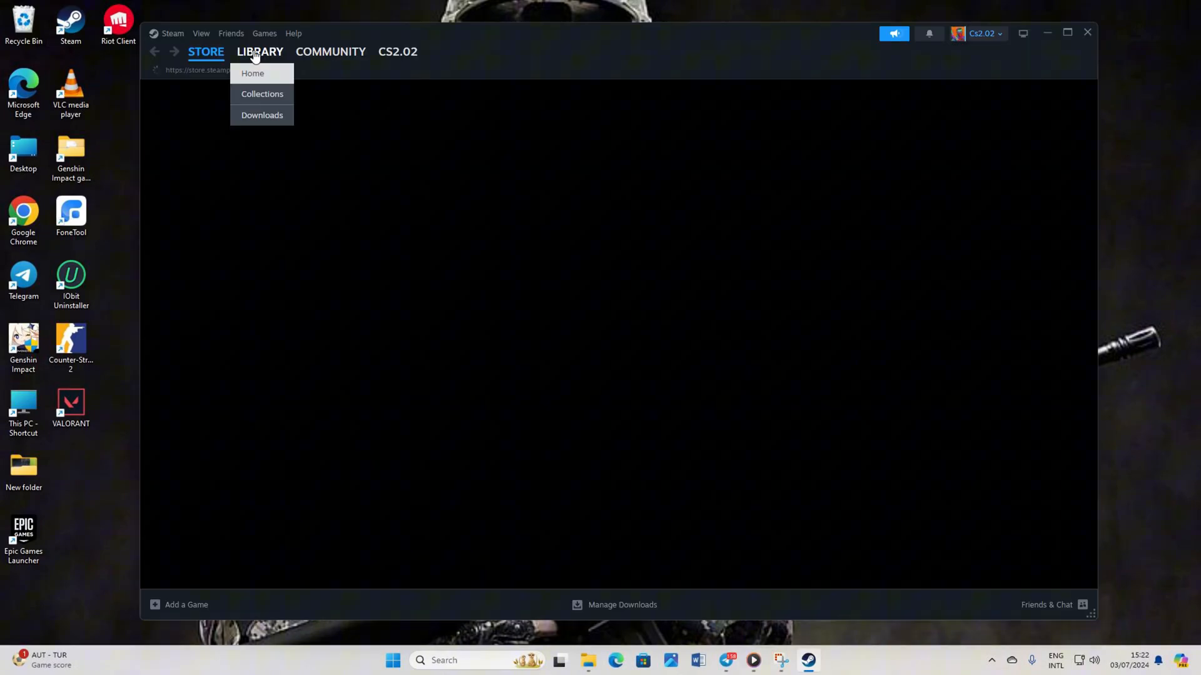
click(252, 73)
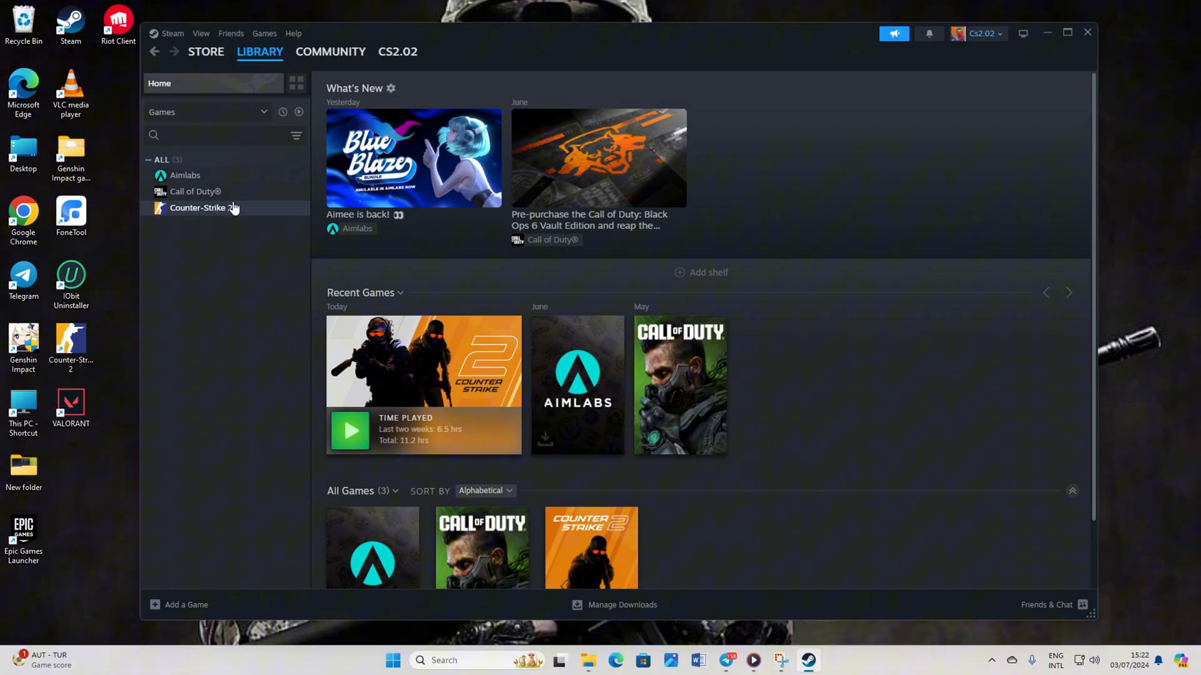
right_click(198, 207)
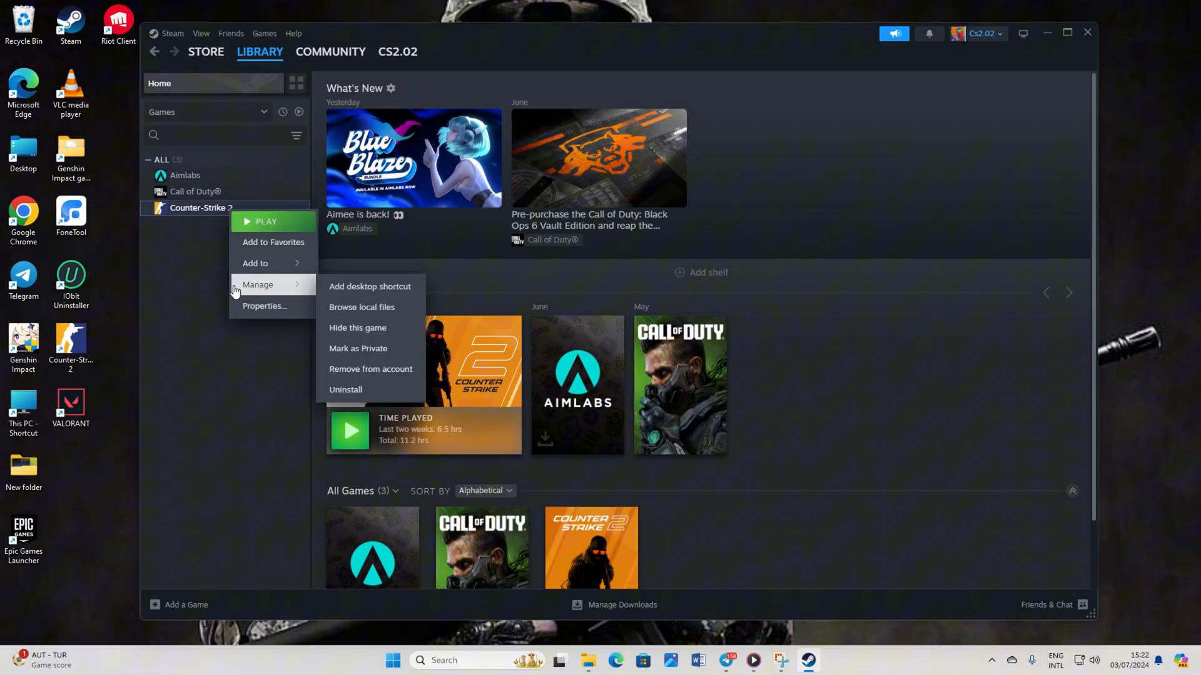
mouse_move(302, 293)
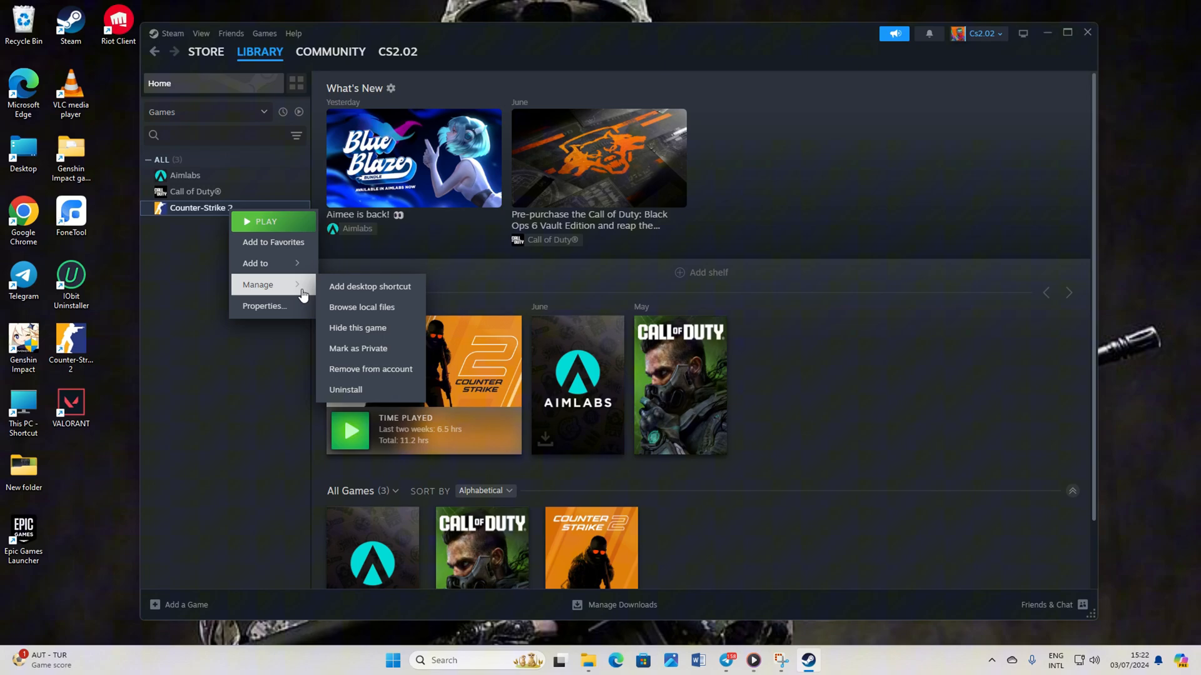
click(360, 307)
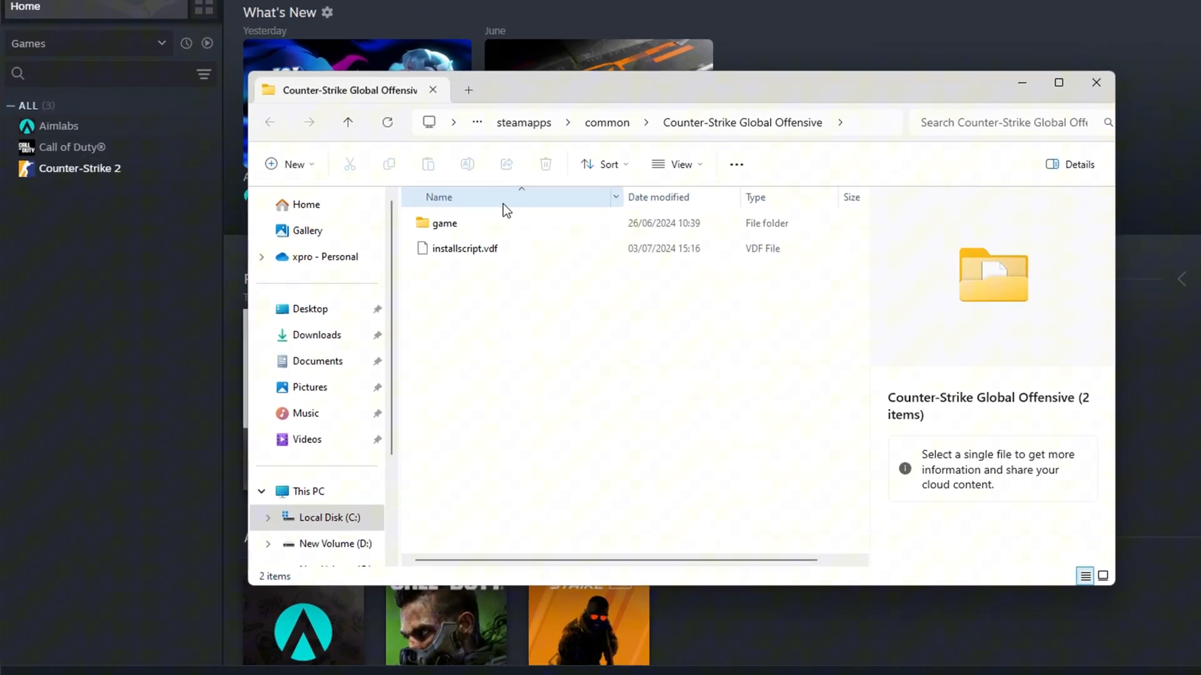
Step: Navigate into game\bin\win64 and bring up Properties for cs2.exe
double_click(446, 223)
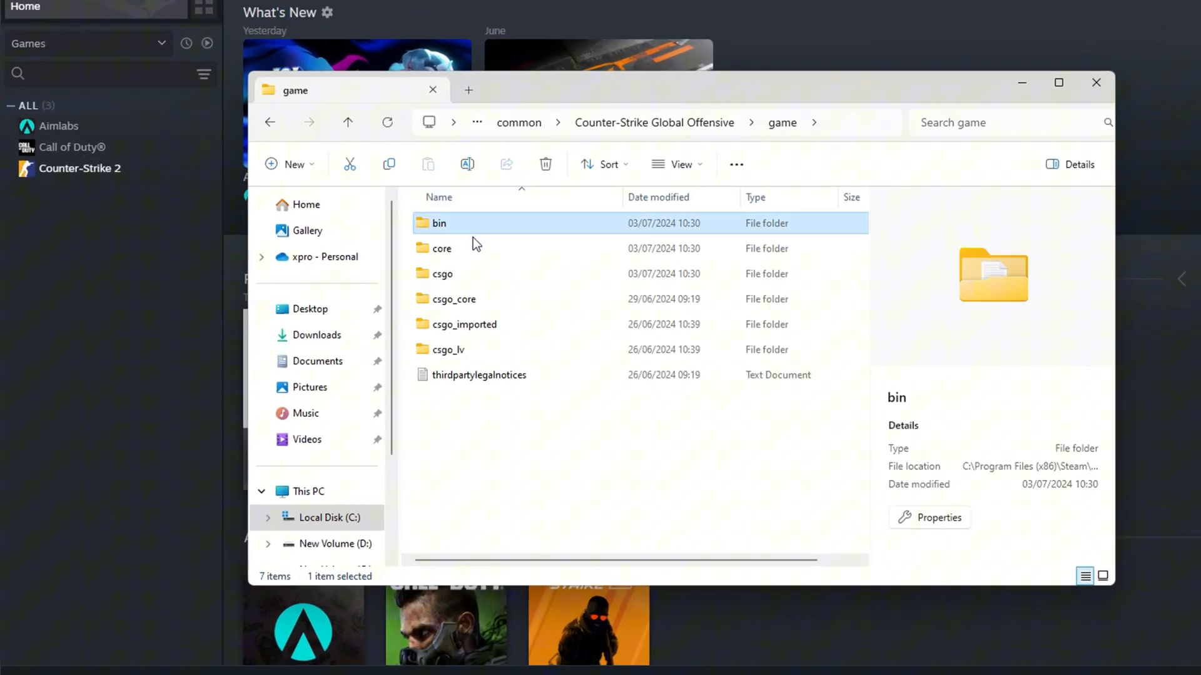
double_click(439, 223)
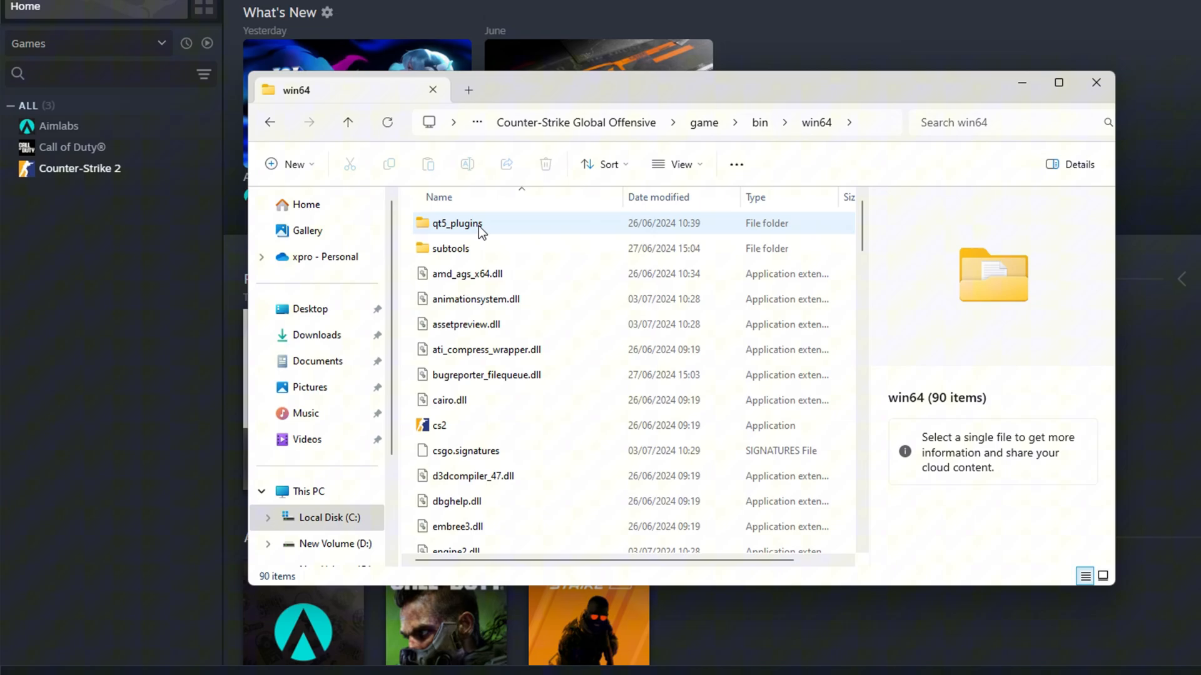
click(1058, 82)
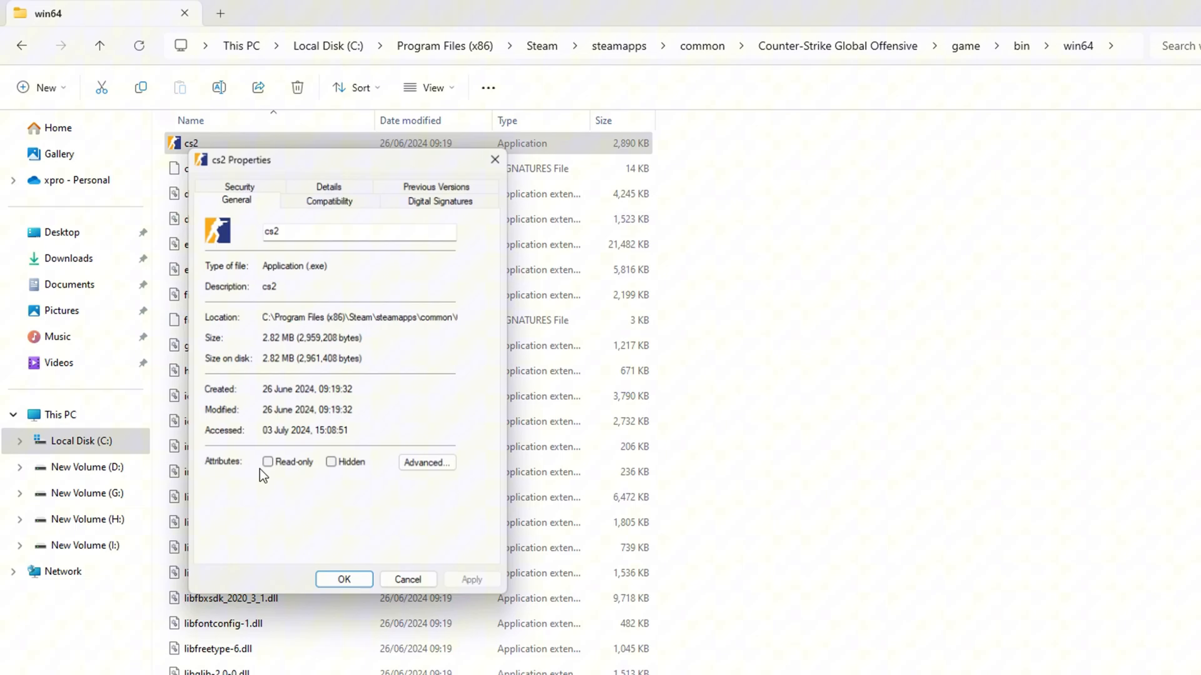
Step: Enable Windows 8 compatibility mode for cs2.exe and apply it
click(329, 200)
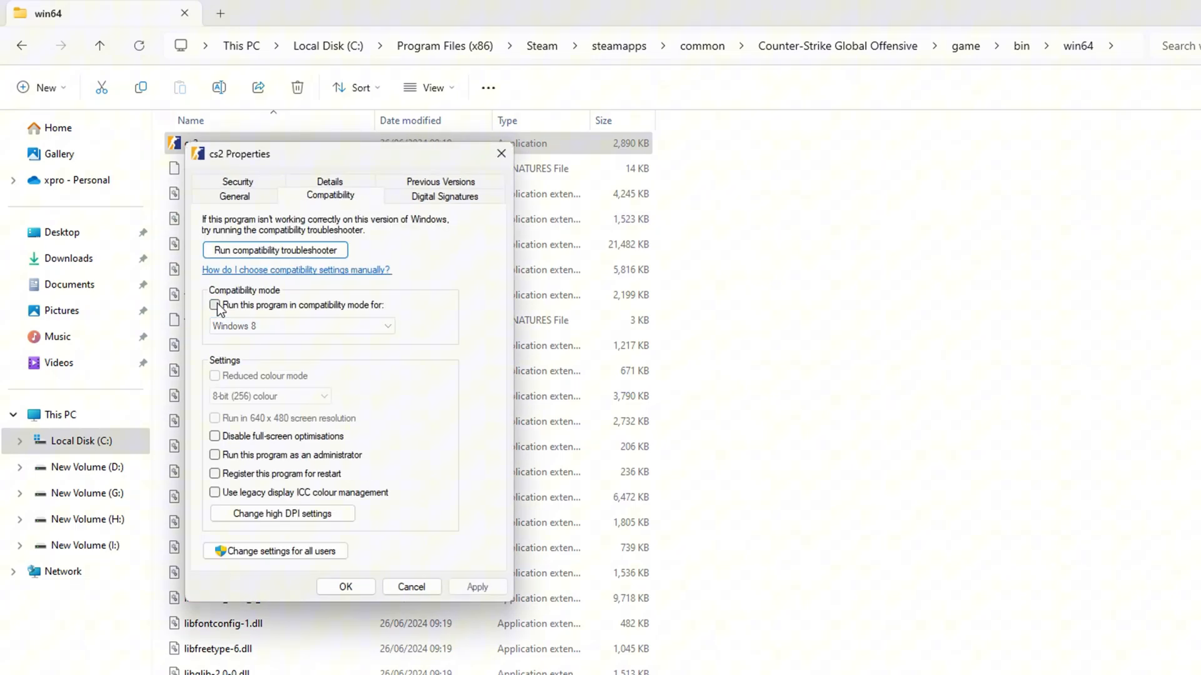
click(215, 305)
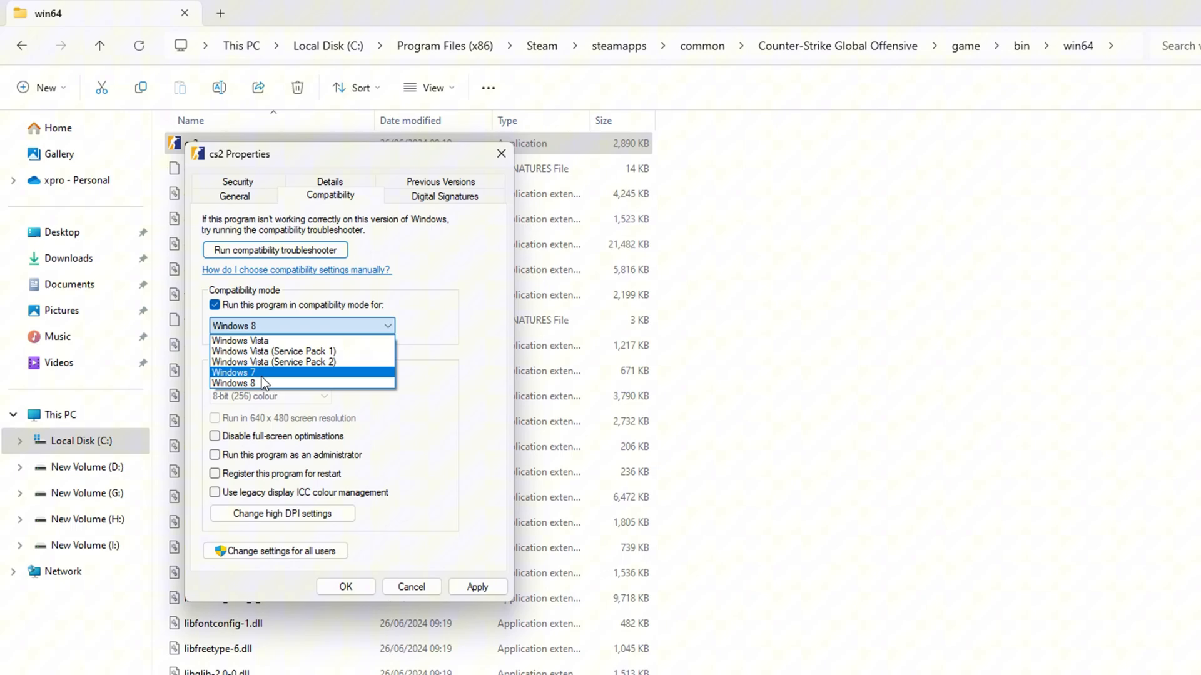
click(233, 383)
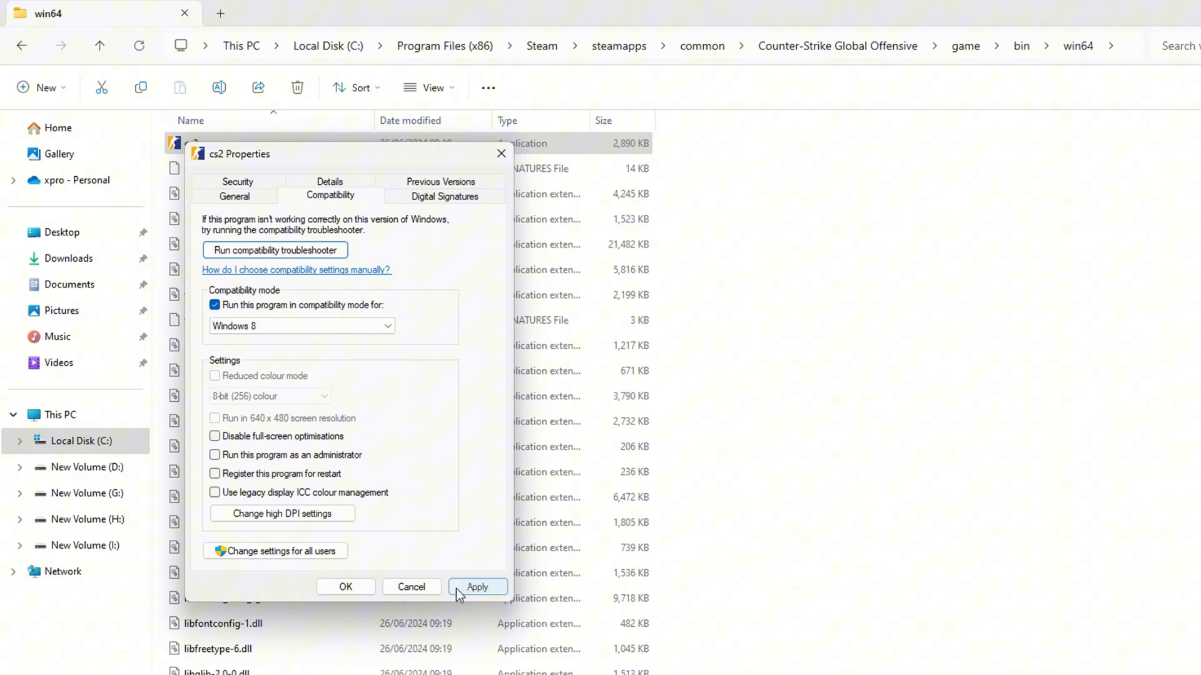
click(345, 586)
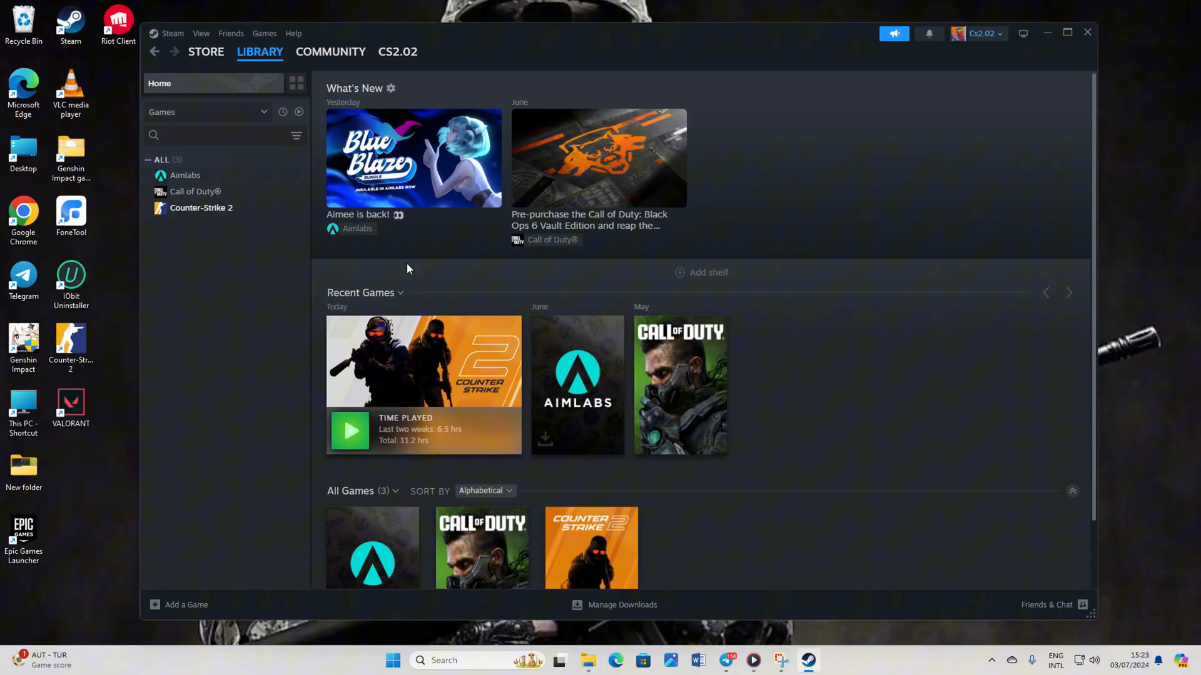
Step: Run Verify integrity of game files from Counter-Strike 2's Installed Files properties
click(260, 52)
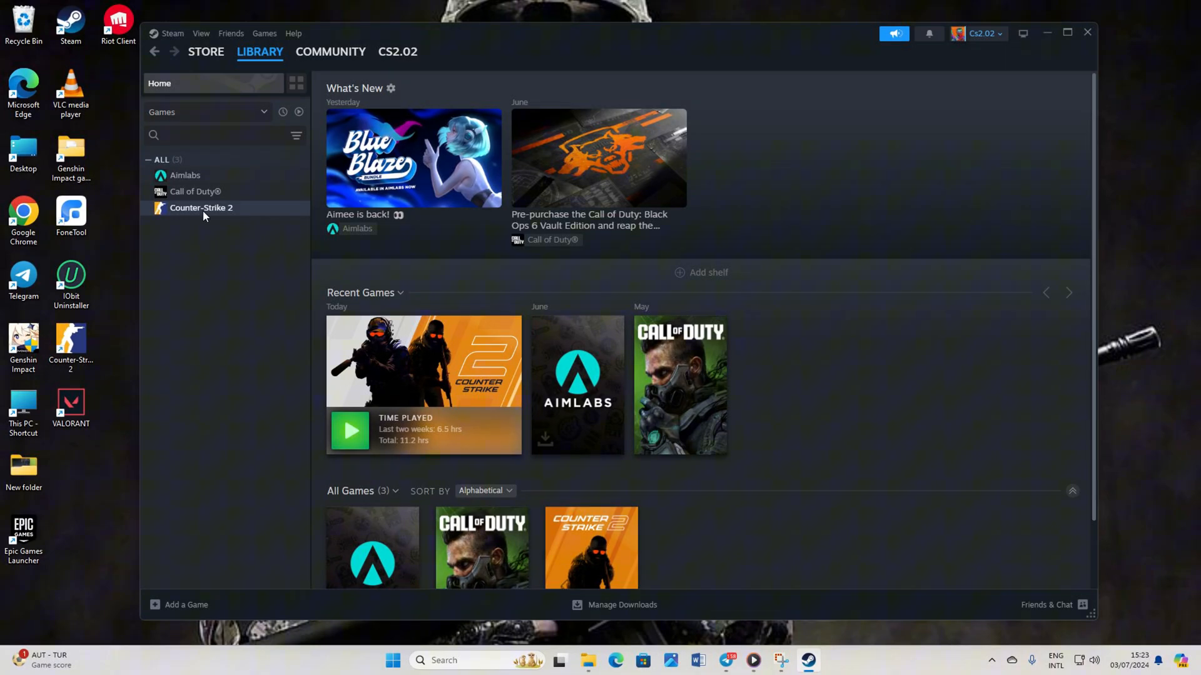
right_click(200, 207)
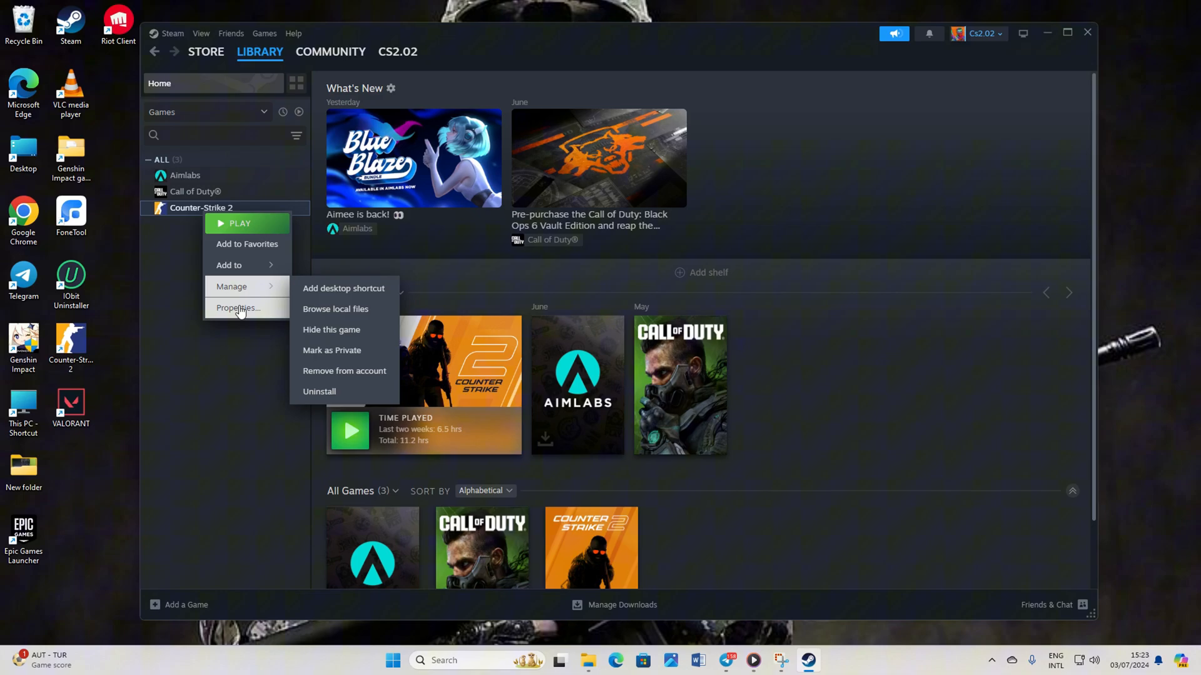
click(237, 307)
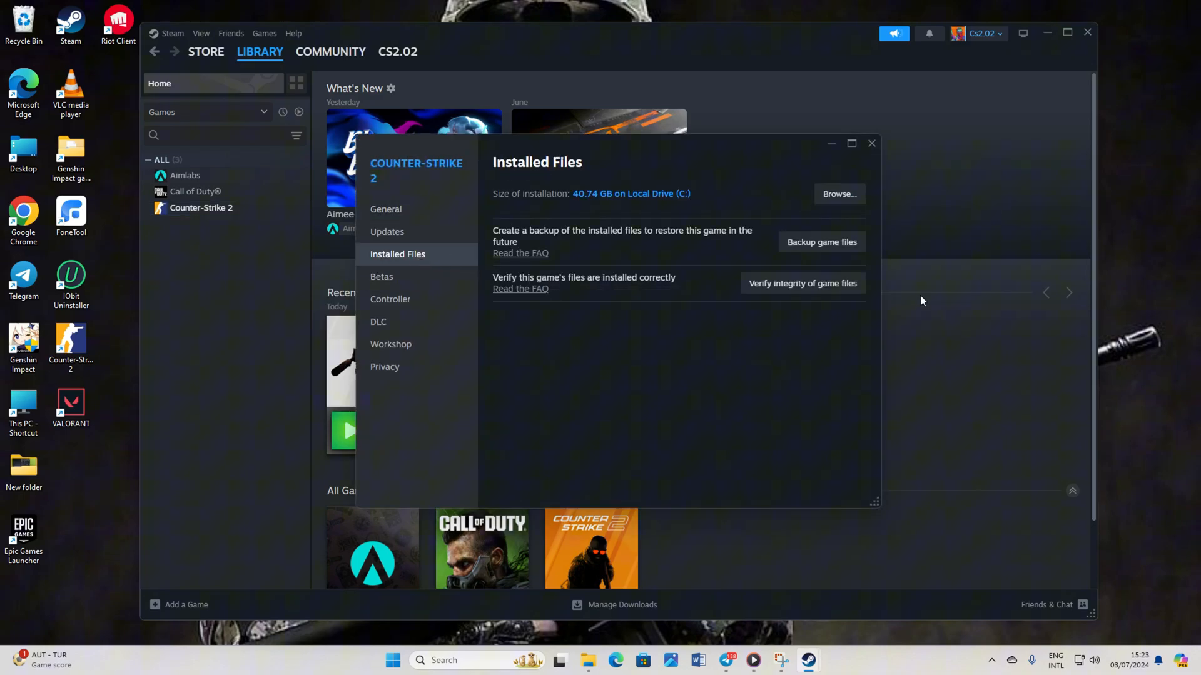
click(801, 284)
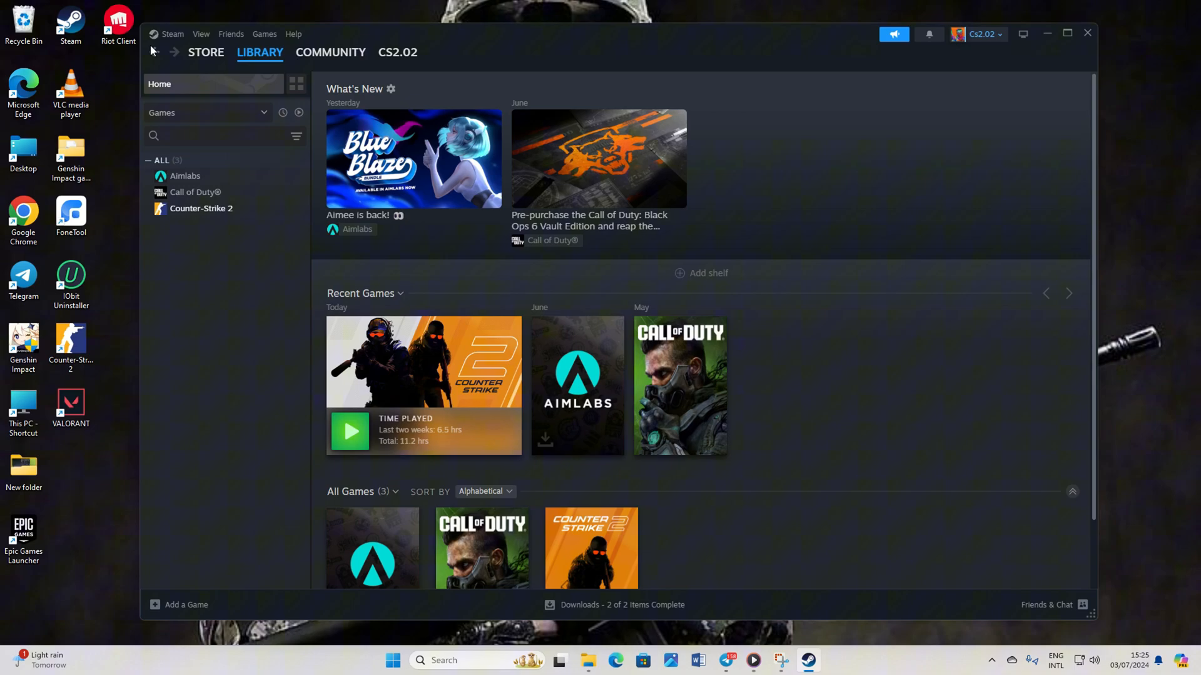
Step: Select Counter-Strike 2 in the library sidebar to show its game page
click(260, 53)
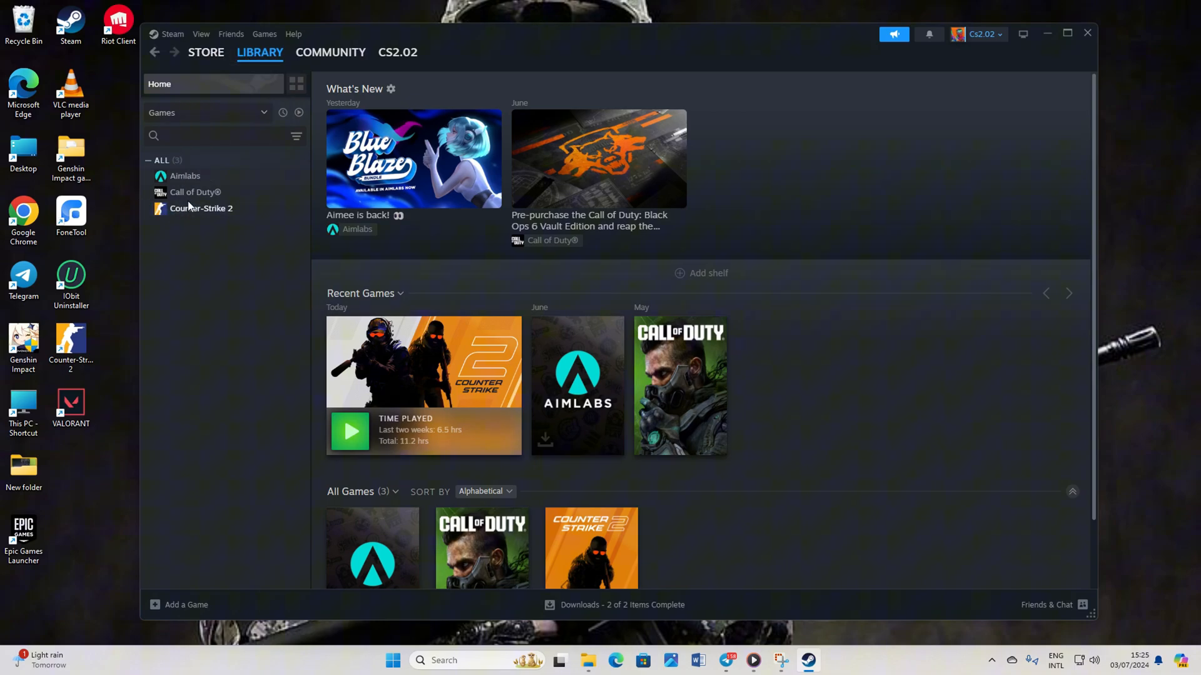
click(200, 209)
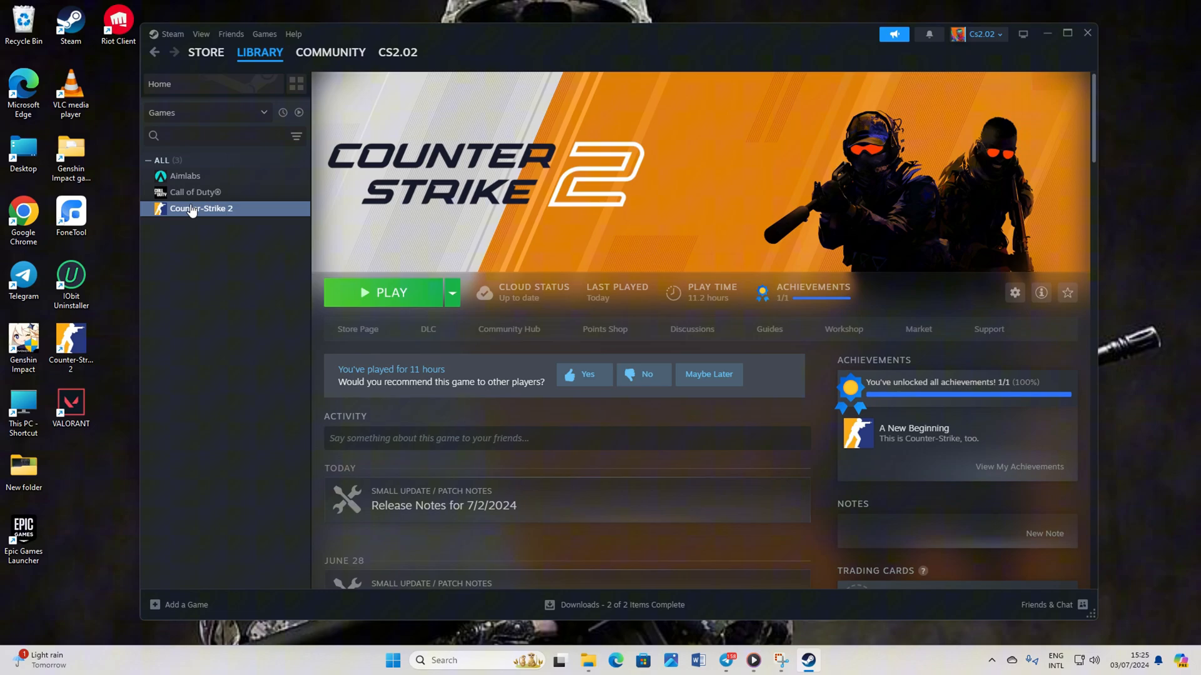
mouse_move(414, 292)
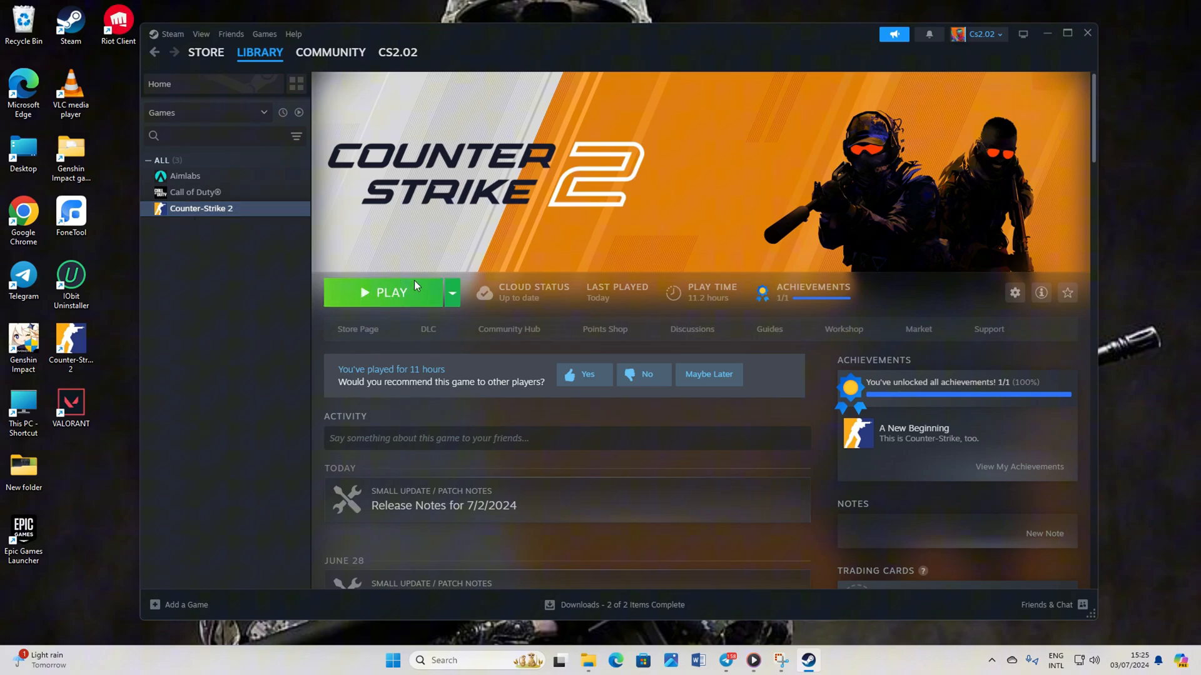
mouse_move(321, 264)
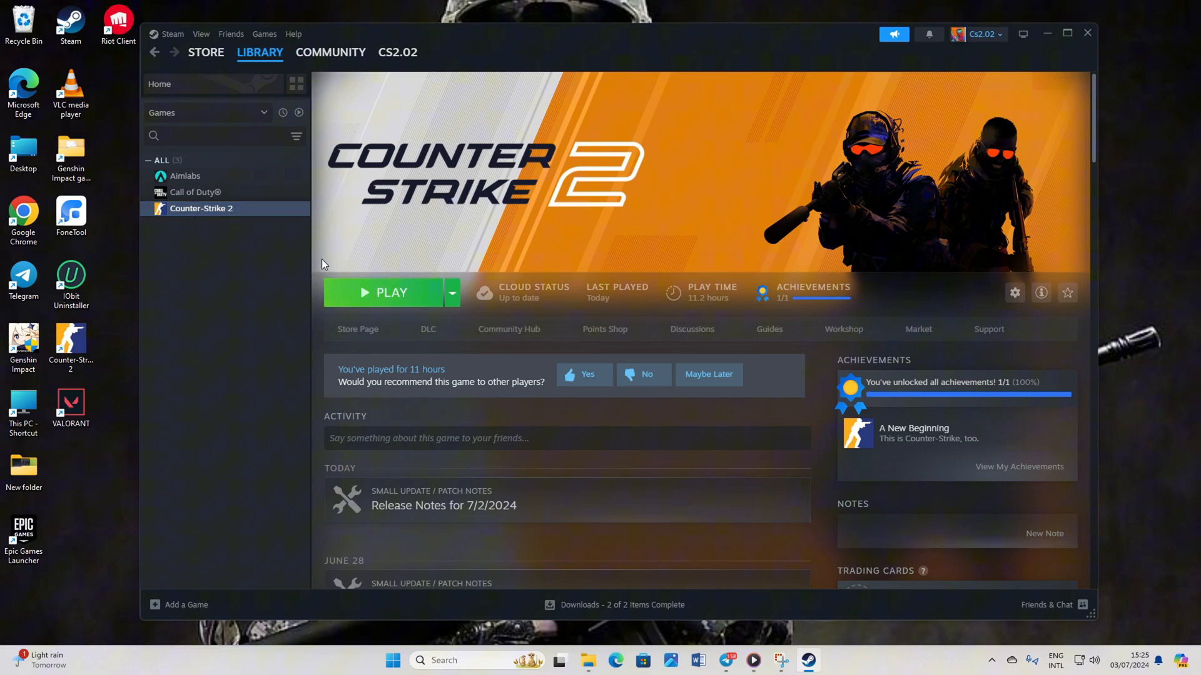
mouse_move(1028, 25)
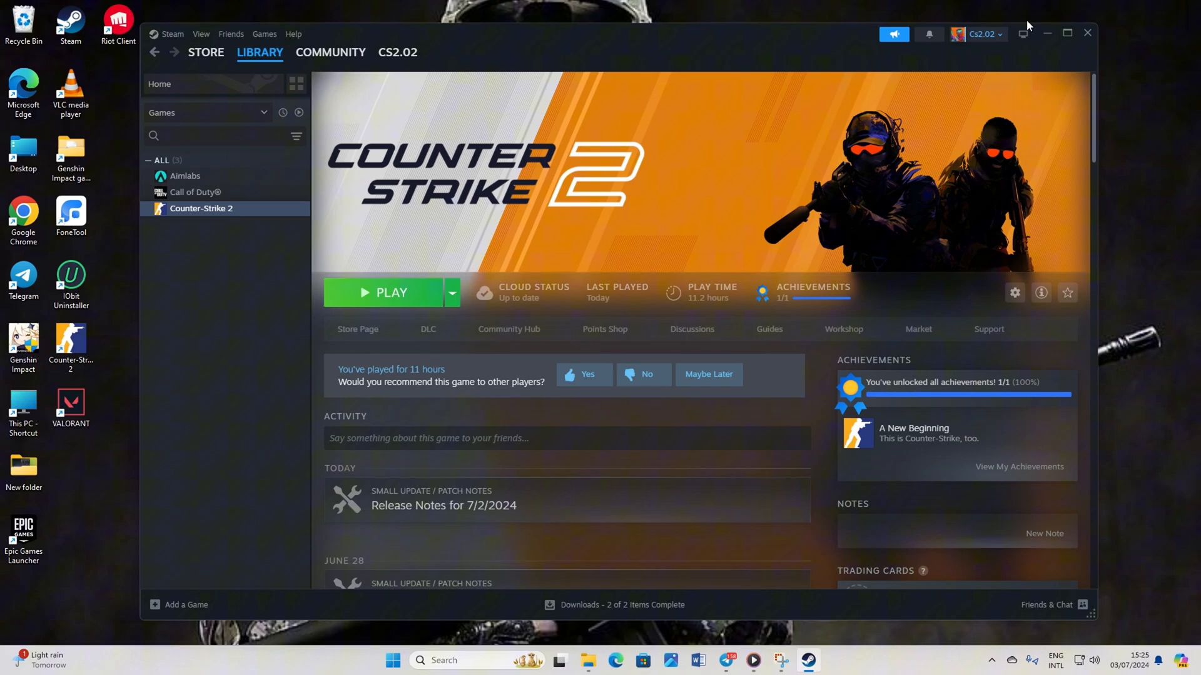
Step: Exit Steam via the system tray and relaunch its desktop shortcut as administrator
click(1047, 34)
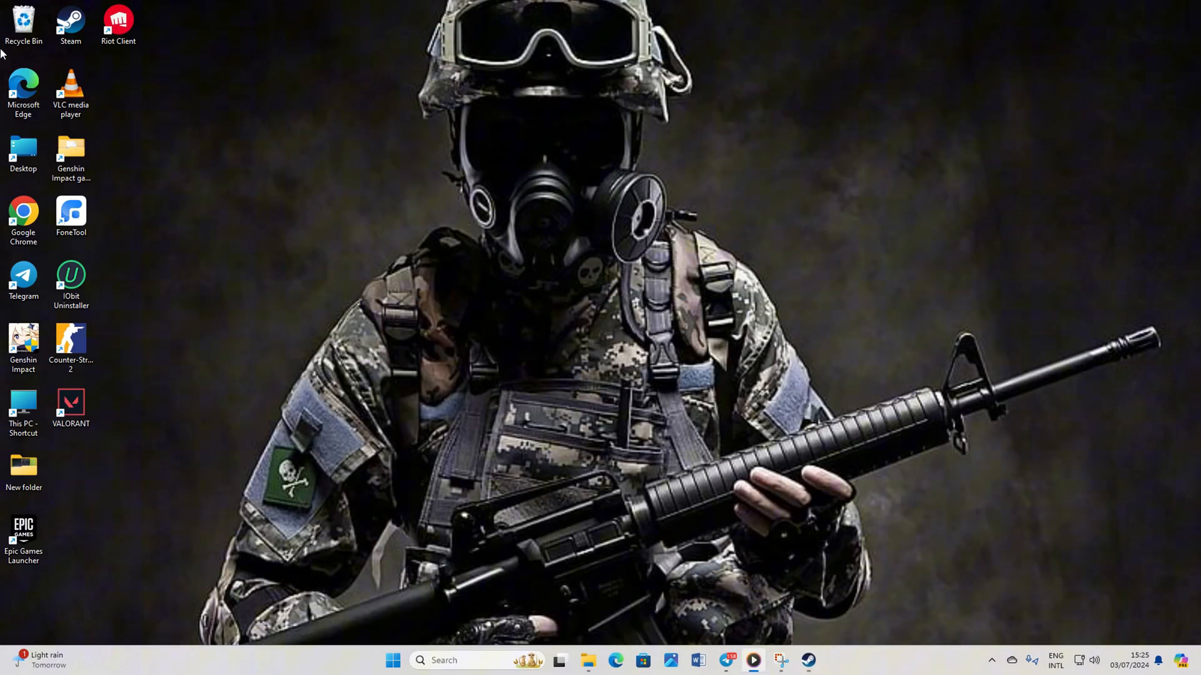
click(990, 660)
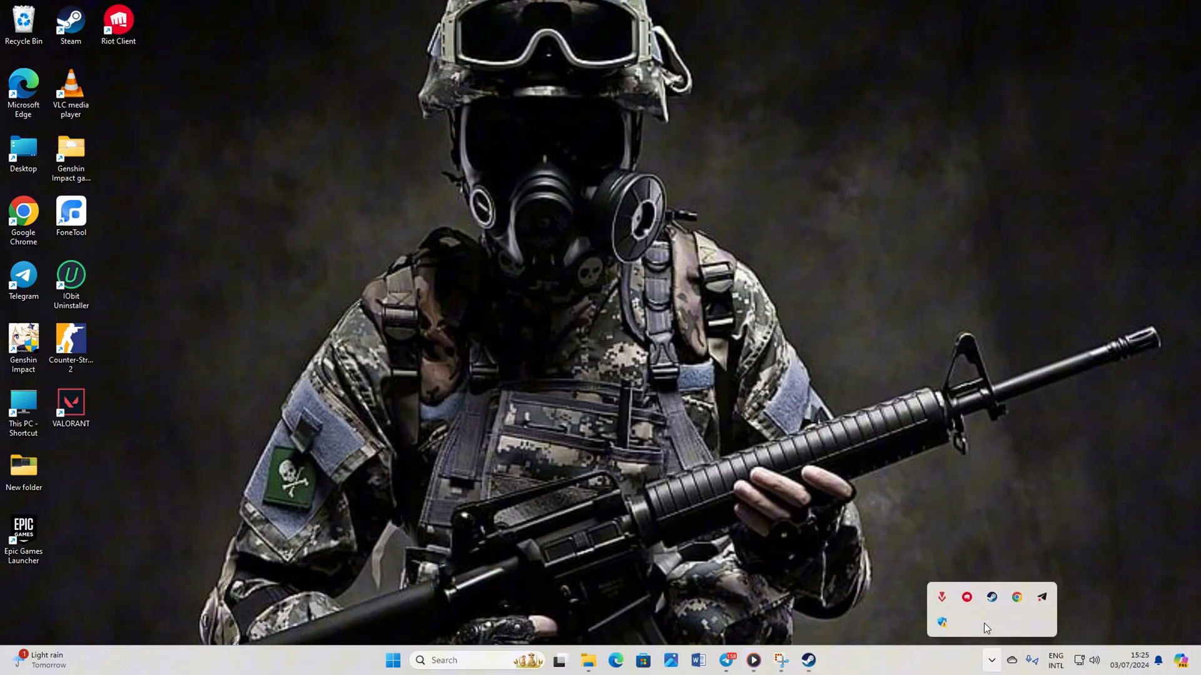
right_click(991, 597)
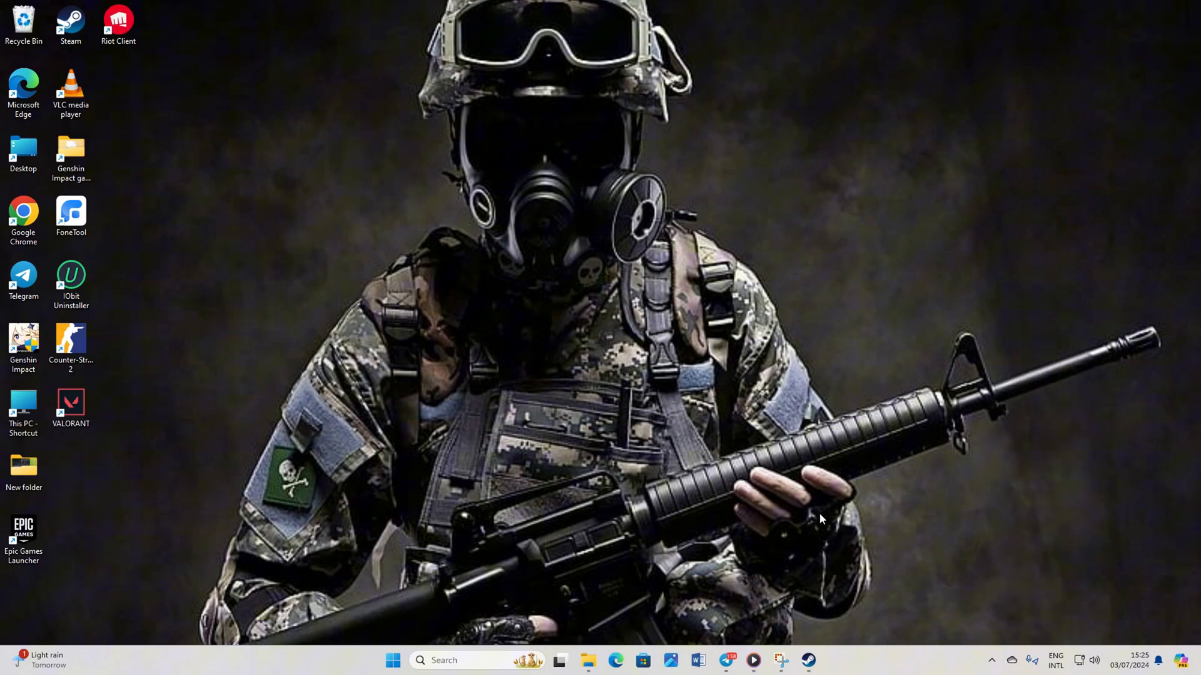
right_click(118, 19)
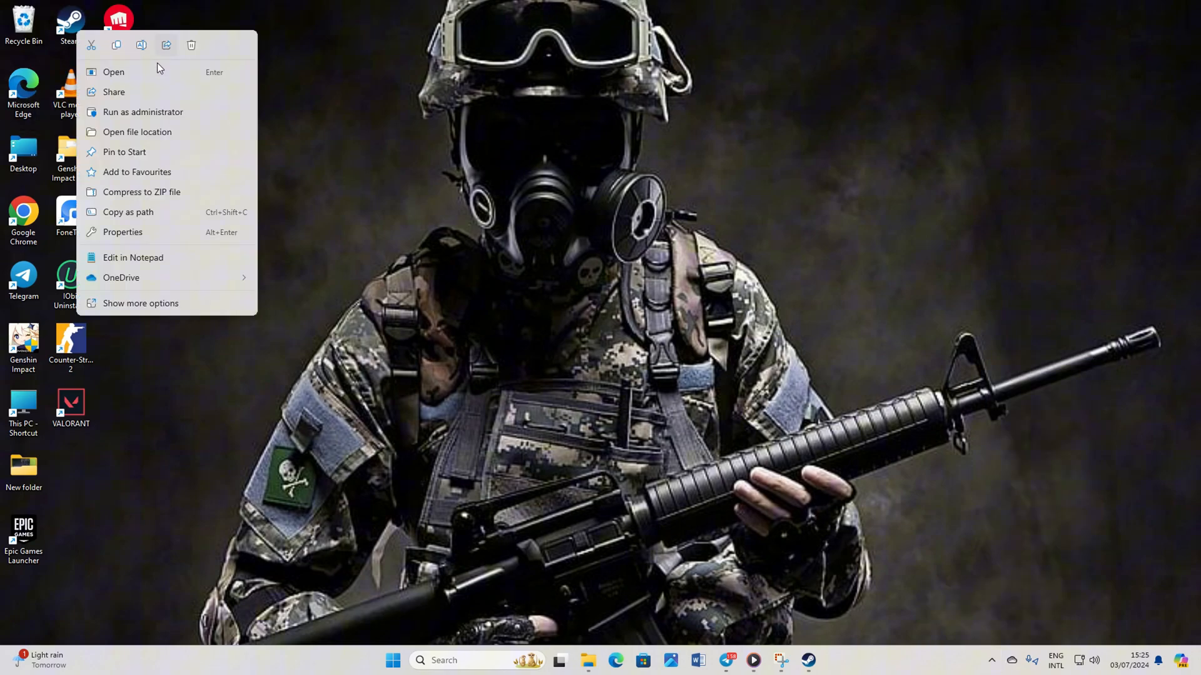
click(511, 397)
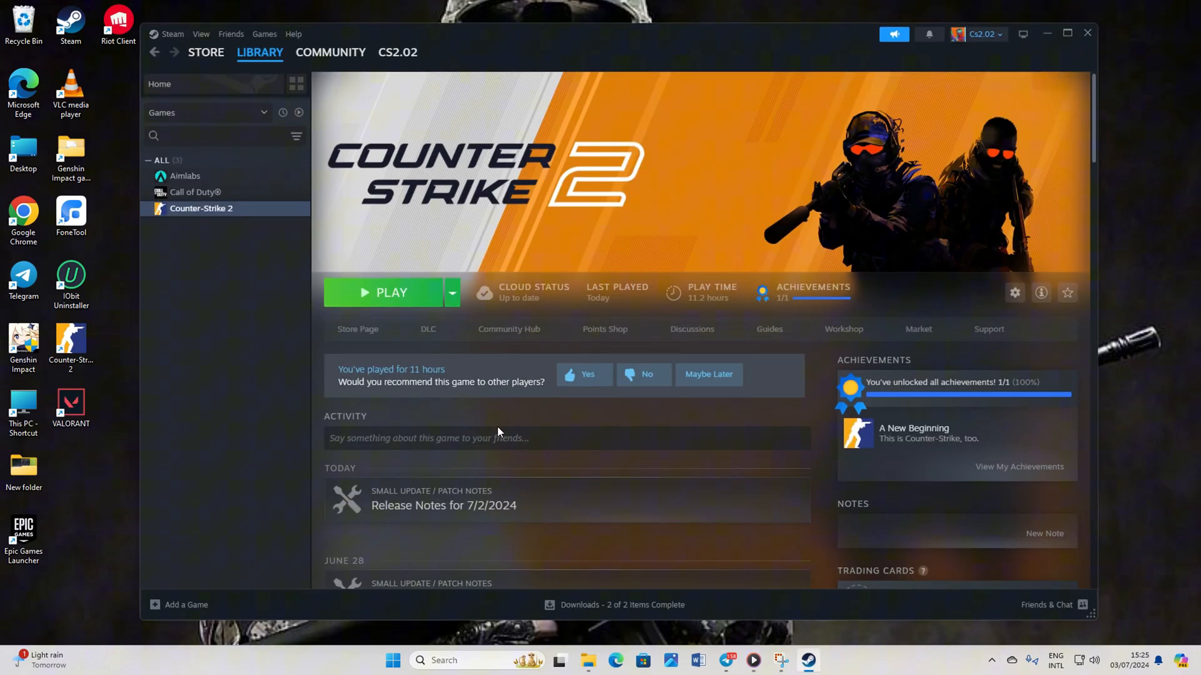
mouse_move(386, 384)
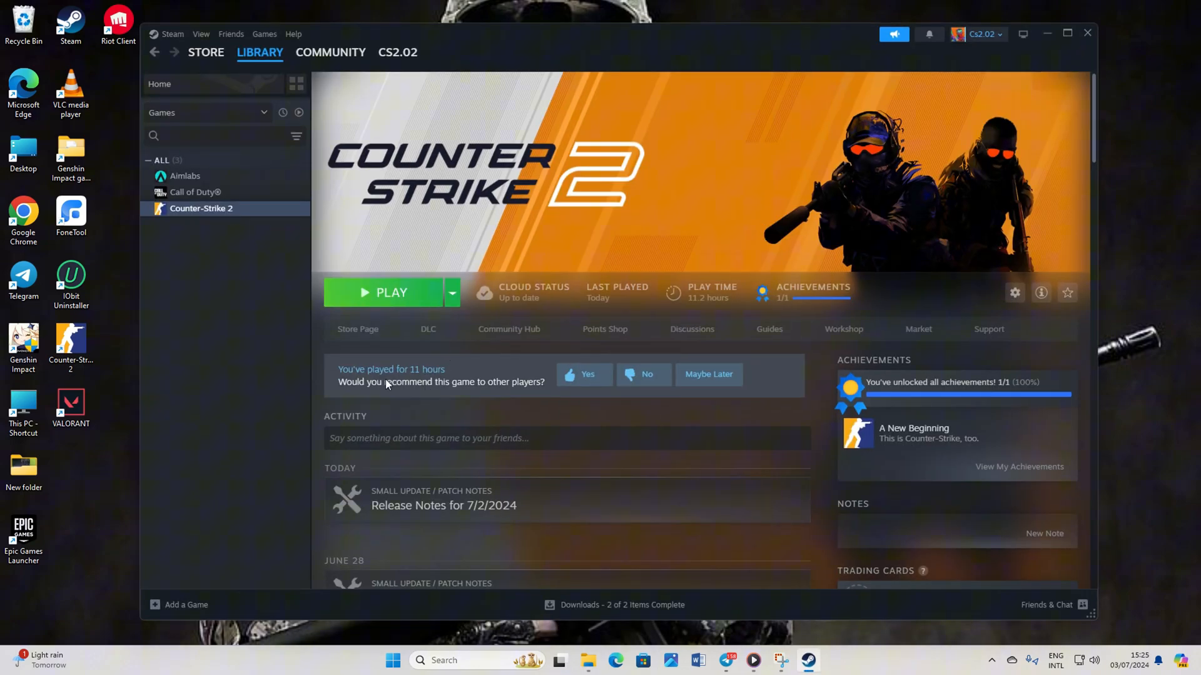